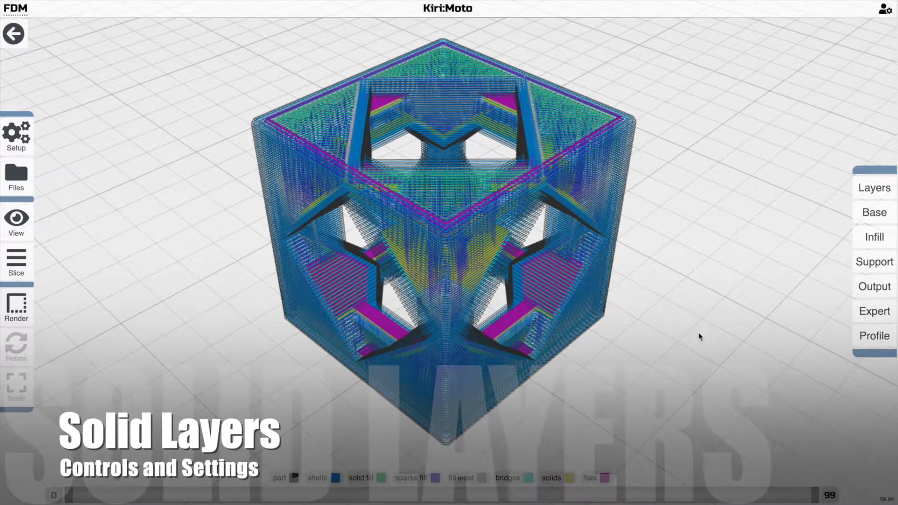
Orbit the sliced cube and set the preferences Line Type to path
{"action": "left_click_drag", "start_coordinate": [698, 337], "coordinate": [717, 255]}
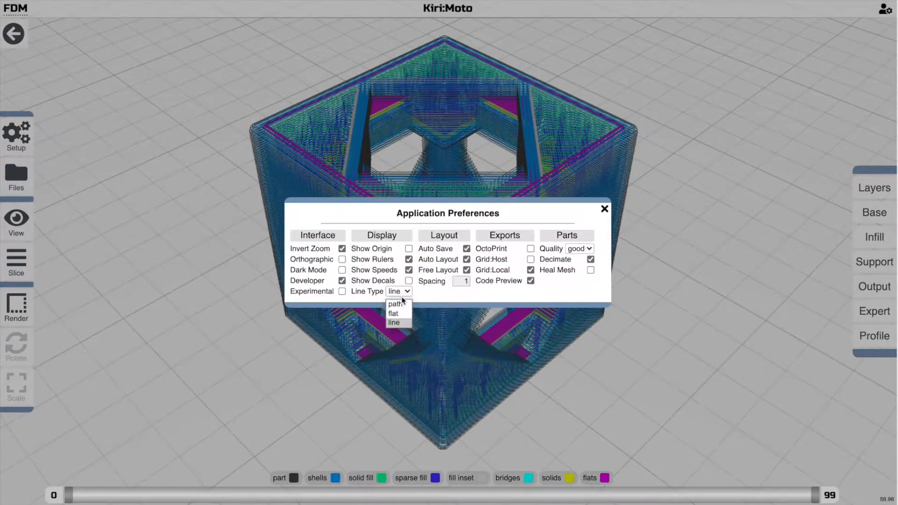
{"action": "left_click", "coordinate": [390, 304]}
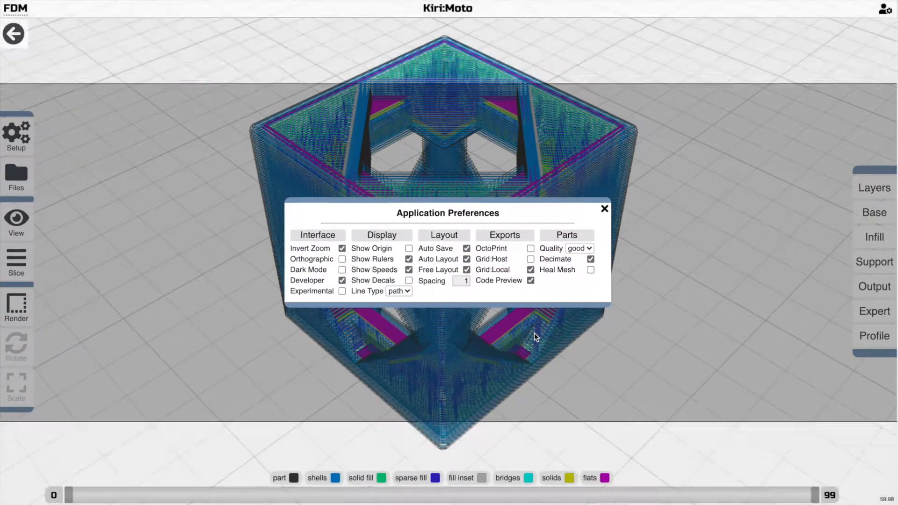
{"action": "left_click", "coordinate": [605, 208]}
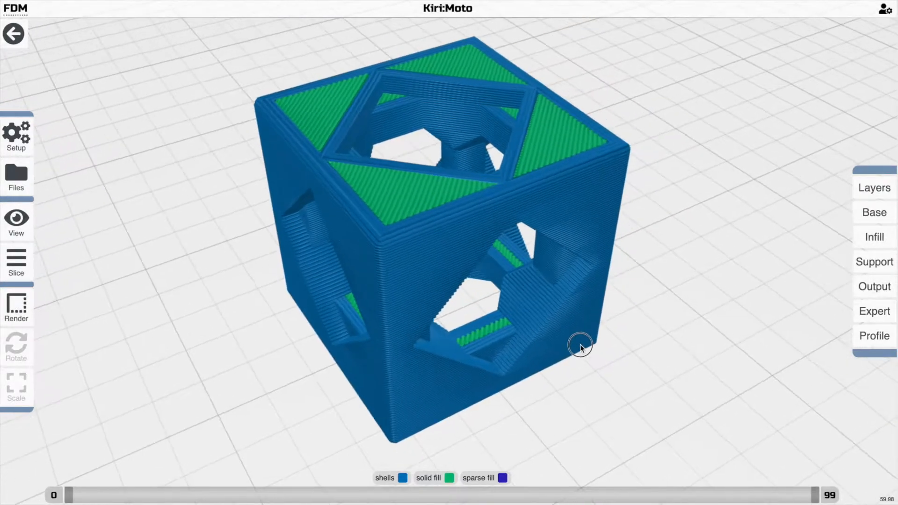
{"action": "left_click_drag", "start_coordinate": [580, 347], "coordinate": [543, 220]}
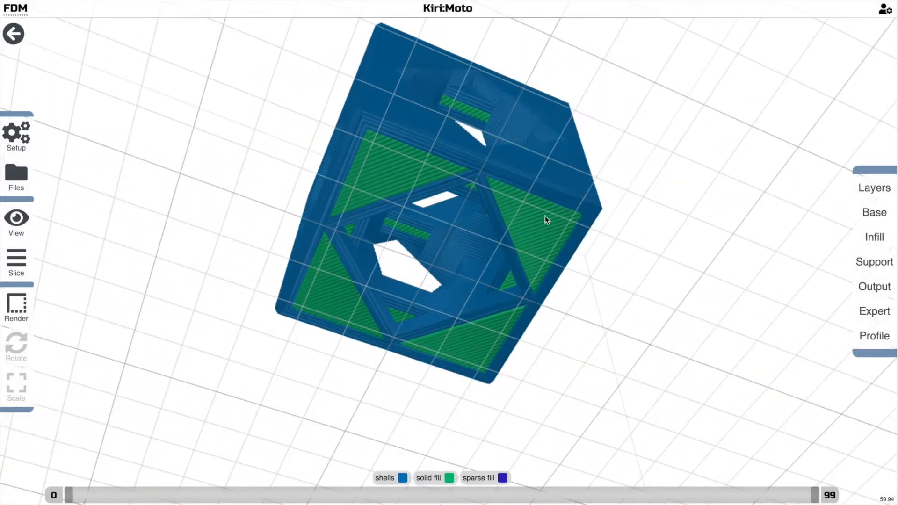
{"action": "left_click_drag", "start_coordinate": [543, 220], "coordinate": [458, 320]}
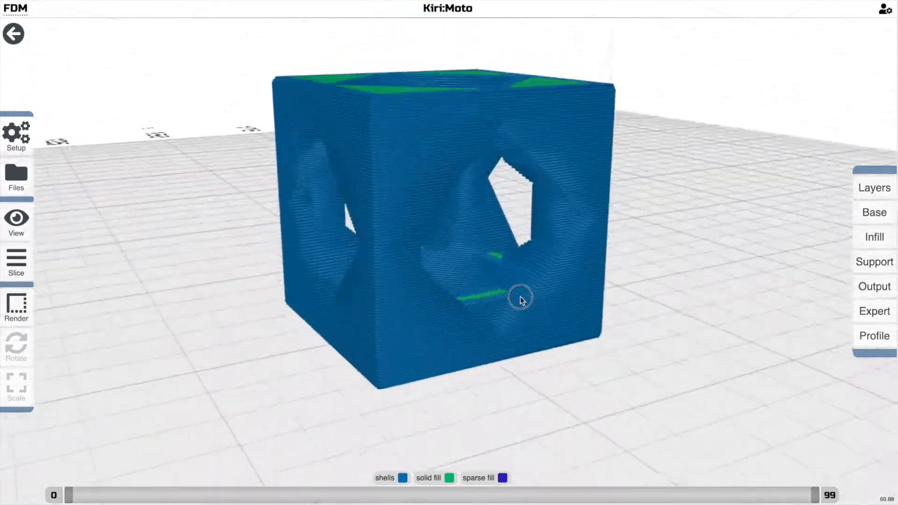
{"action": "left_click_drag", "start_coordinate": [520, 300], "coordinate": [538, 323]}
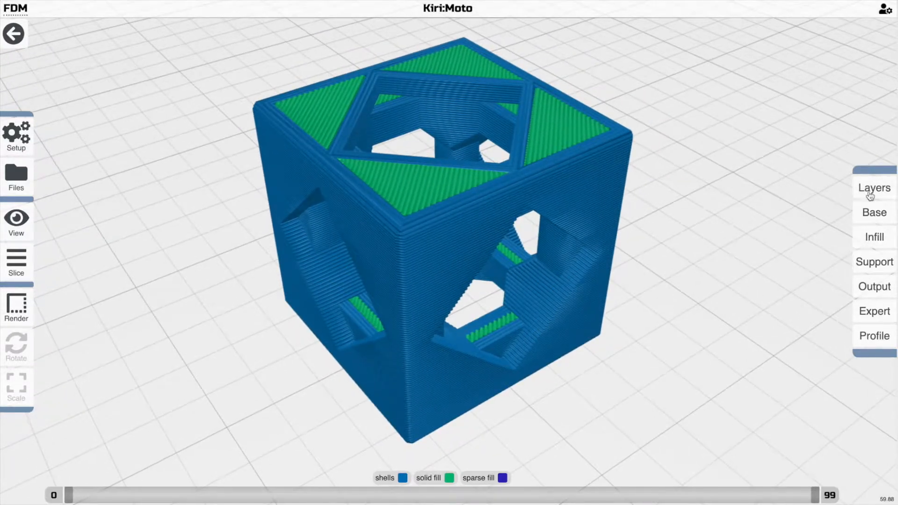
{"action": "left_click", "coordinate": [873, 188]}
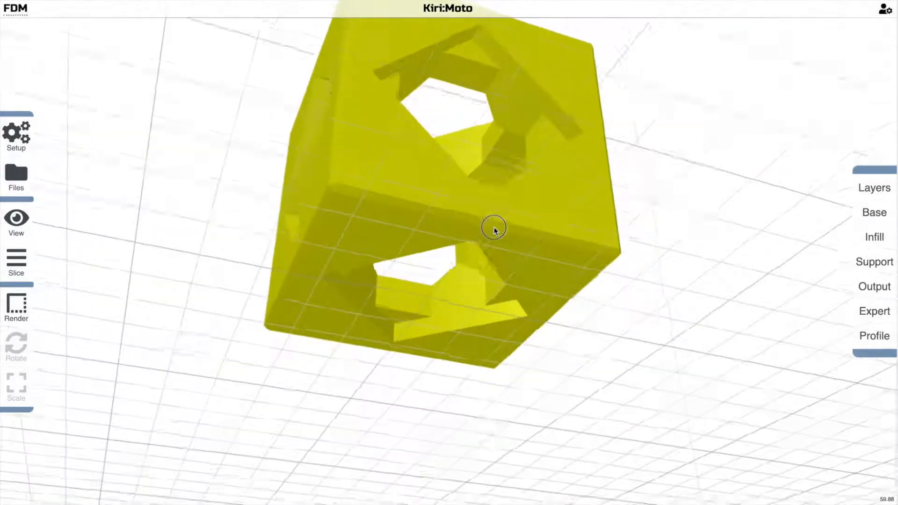
{"action": "left_click_drag", "start_coordinate": [493, 227], "coordinate": [474, 151]}
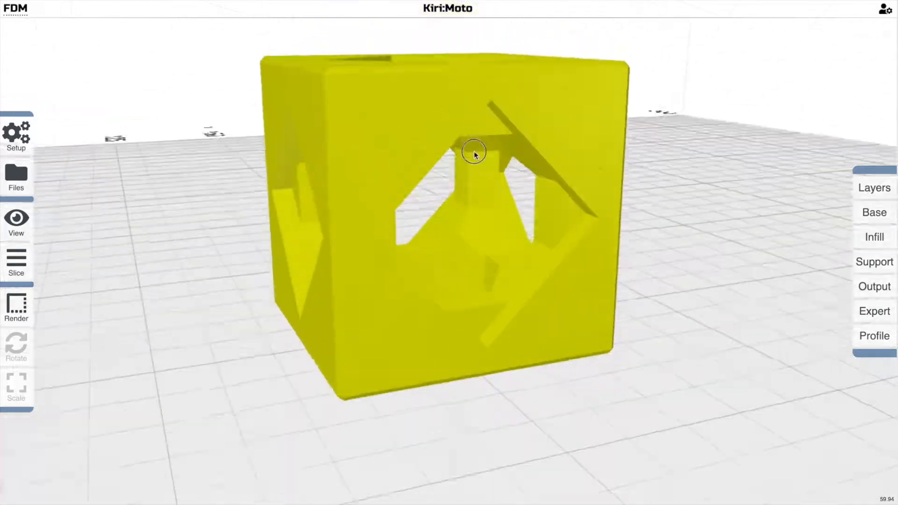
{"action": "left_click_drag", "start_coordinate": [474, 151], "coordinate": [490, 337]}
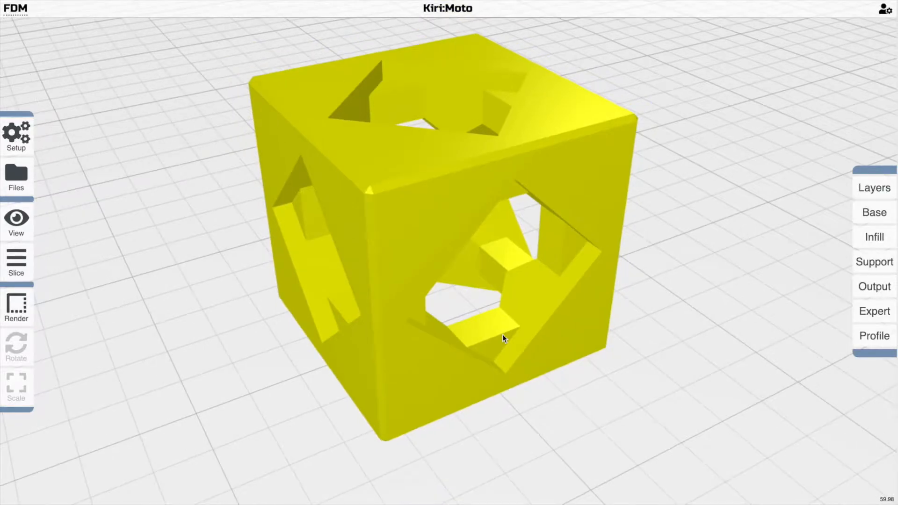
{"action": "left_click", "coordinate": [16, 262]}
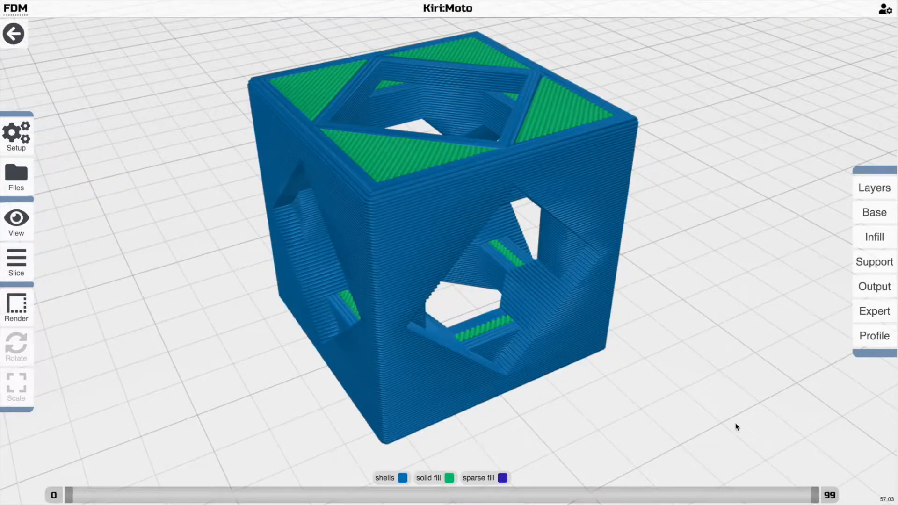
Orbit the view around the unsliced cube model
{"action": "left_click_drag", "start_coordinate": [819, 494], "coordinate": [630, 495]}
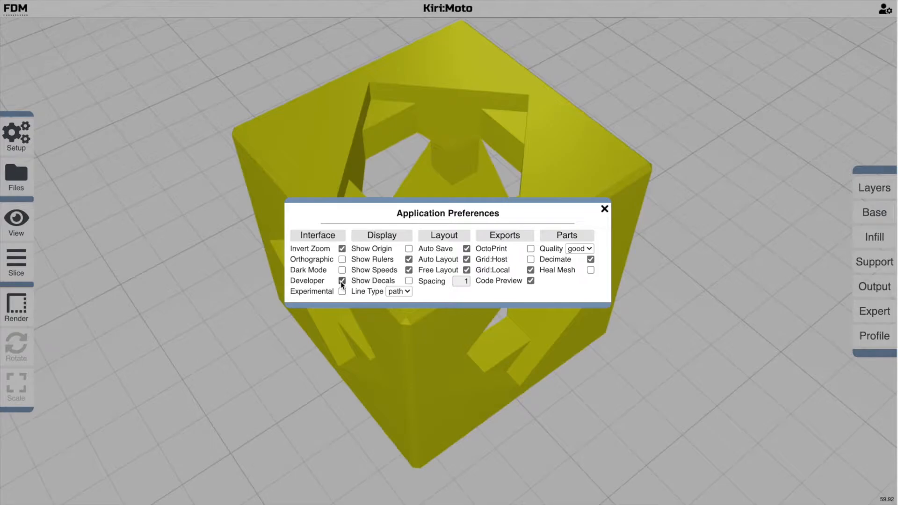
Change the preferences Line Type from path to line and close the dialog
{"action": "left_click", "coordinate": [398, 291]}
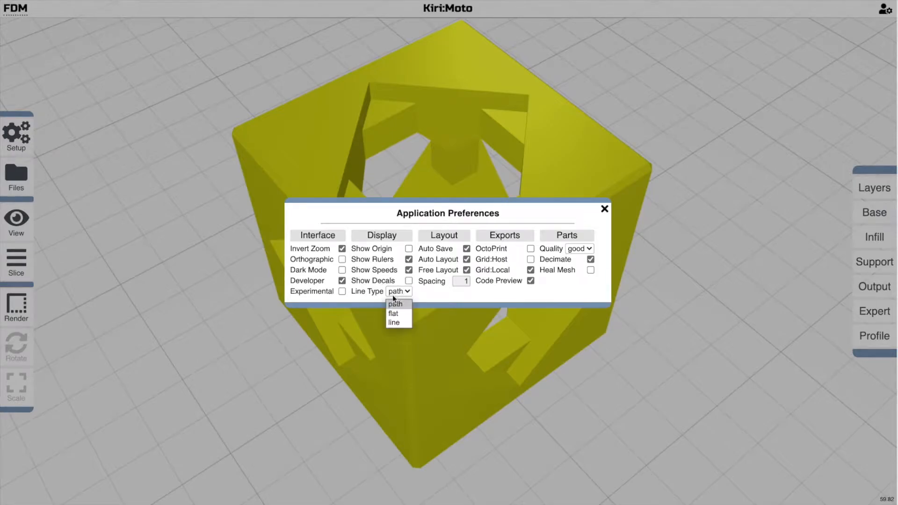
{"action": "left_click", "coordinate": [393, 323]}
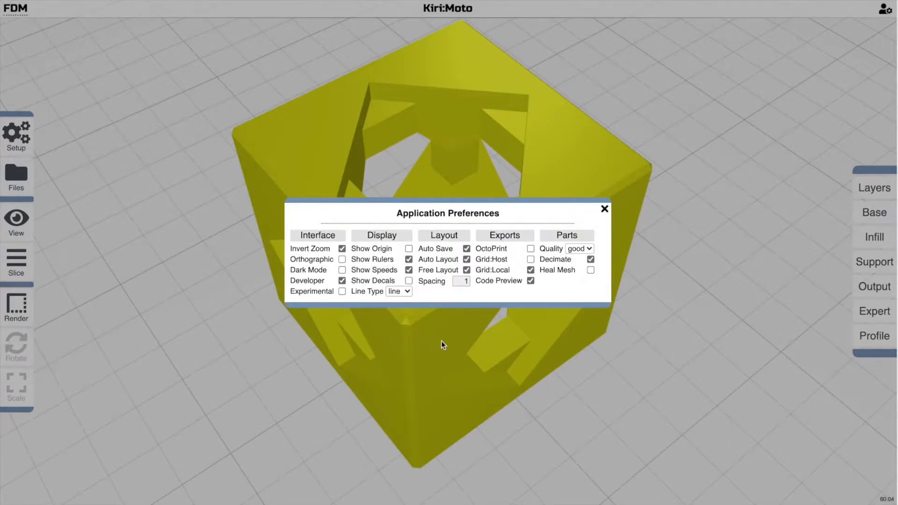
{"action": "left_click", "coordinate": [605, 208]}
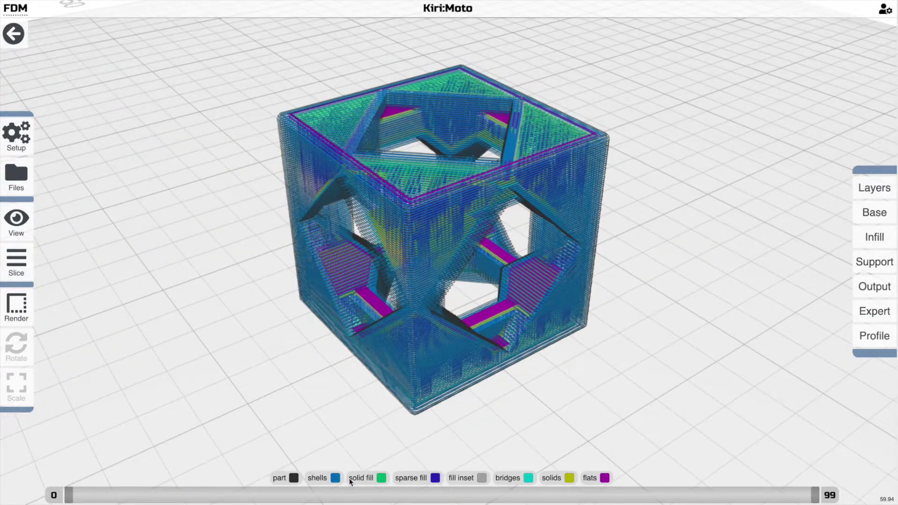
Uncheck part, shells, solid fill and sparse fill in the preview legend
{"action": "left_click", "coordinate": [292, 478]}
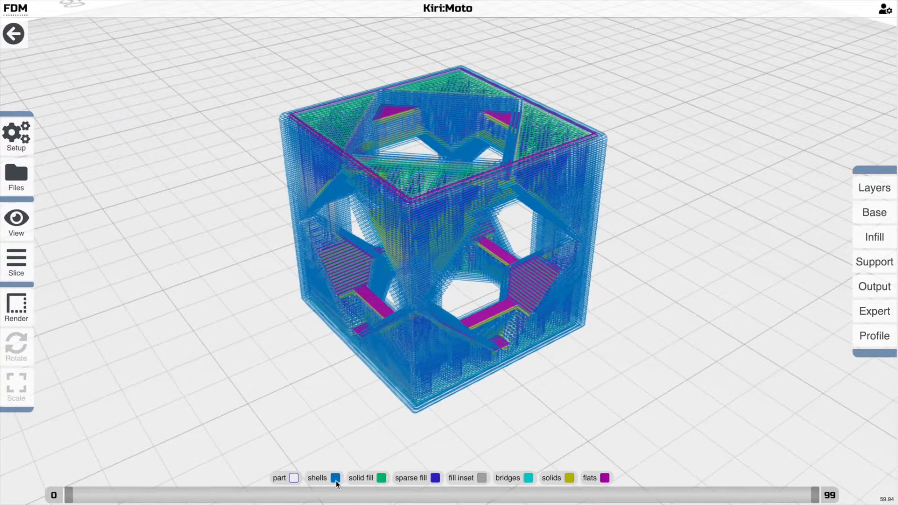
{"action": "left_click", "coordinate": [336, 478]}
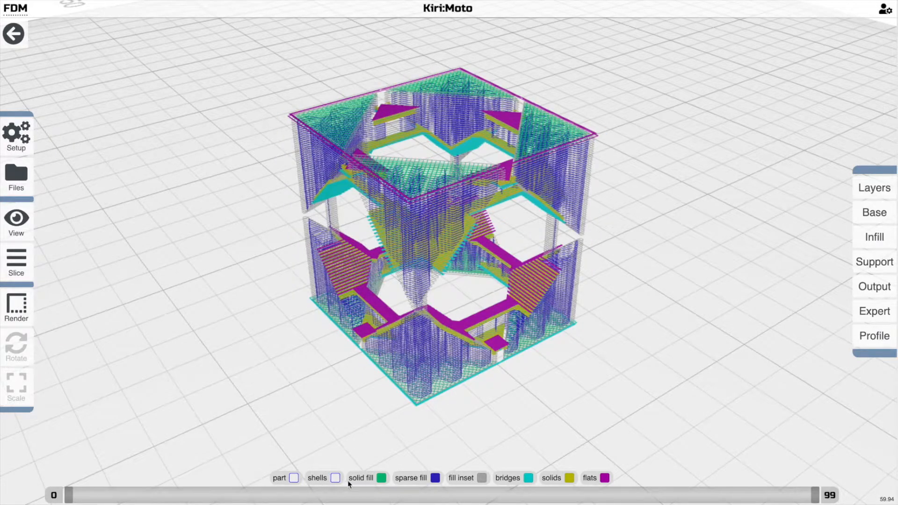
{"action": "left_click", "coordinate": [486, 479]}
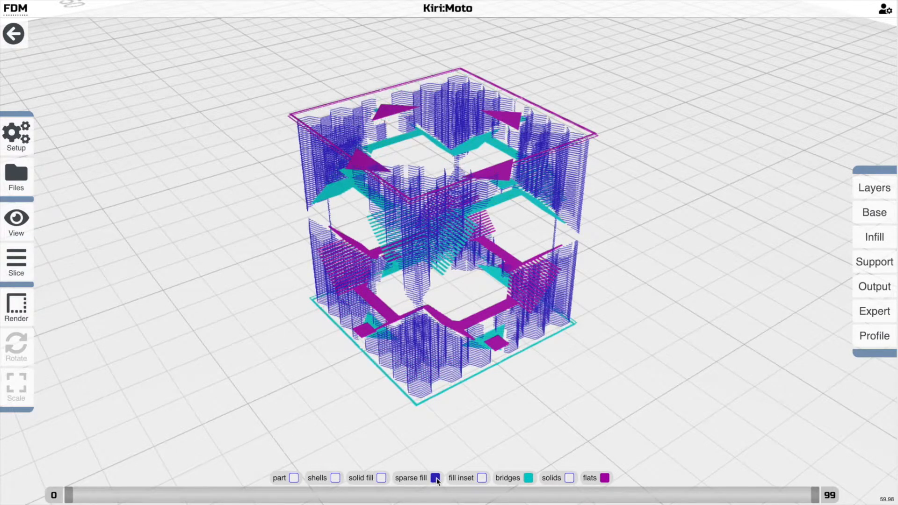
{"action": "left_click", "coordinate": [435, 478]}
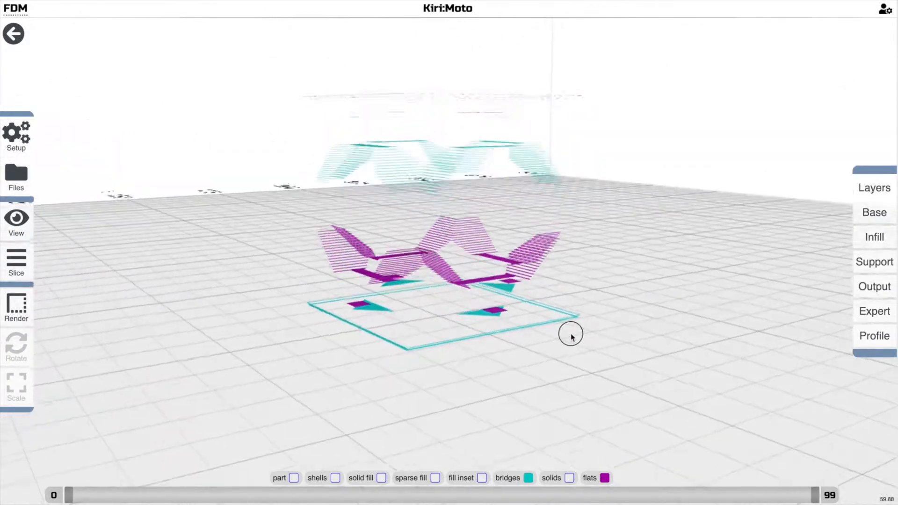
Orbit around the bridges and flats from several angles, then toggle a legend entry
{"action": "left_click_drag", "start_coordinate": [571, 335], "coordinate": [567, 360]}
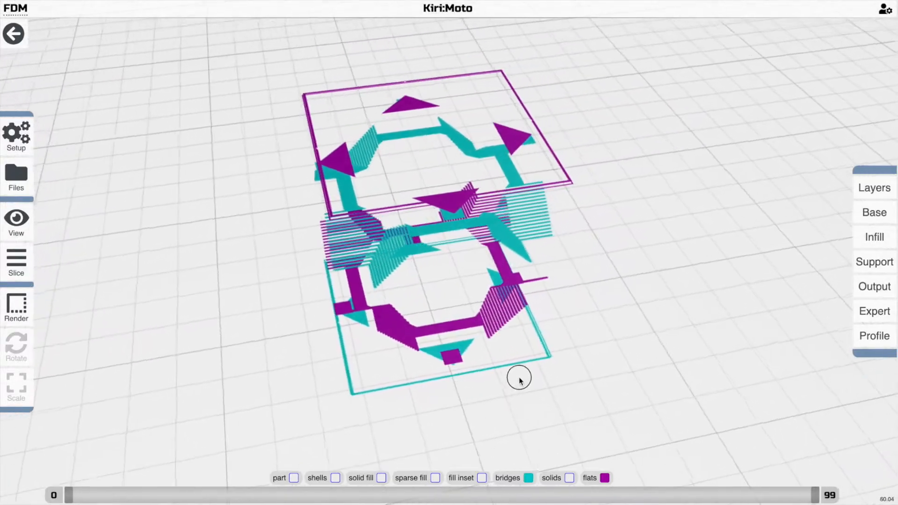
{"action": "left_click_drag", "start_coordinate": [519, 380], "coordinate": [470, 349]}
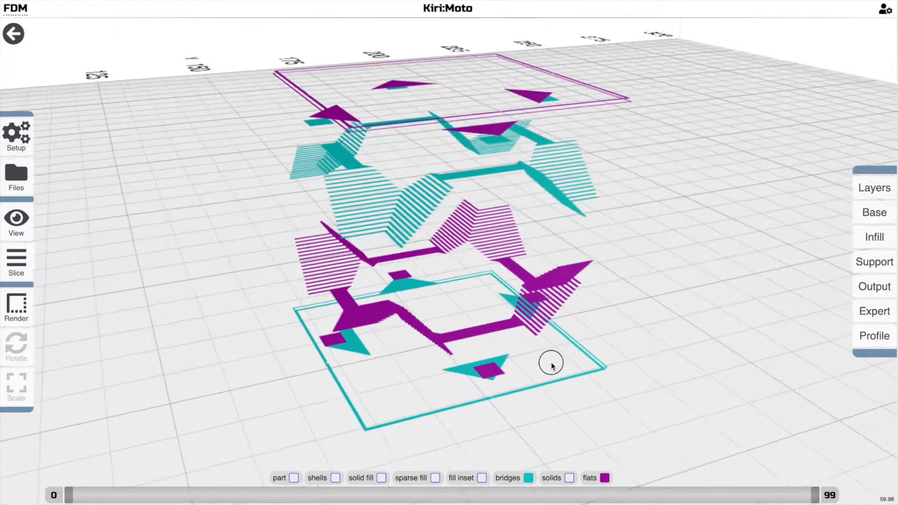
{"action": "left_click_drag", "start_coordinate": [552, 365], "coordinate": [566, 367]}
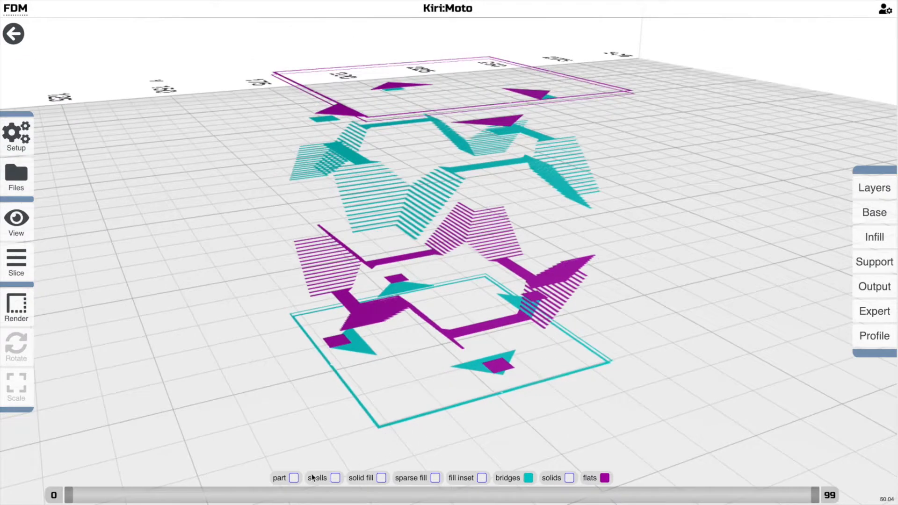
{"action": "left_click", "coordinate": [293, 478]}
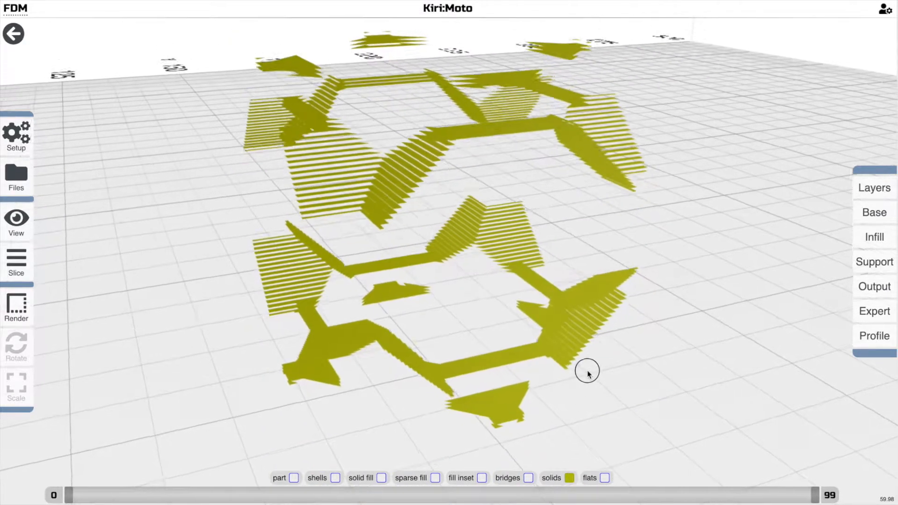
Move closer, show part outlines and hide the solids layer in the legend
{"action": "left_click_drag", "start_coordinate": [587, 370], "coordinate": [501, 329]}
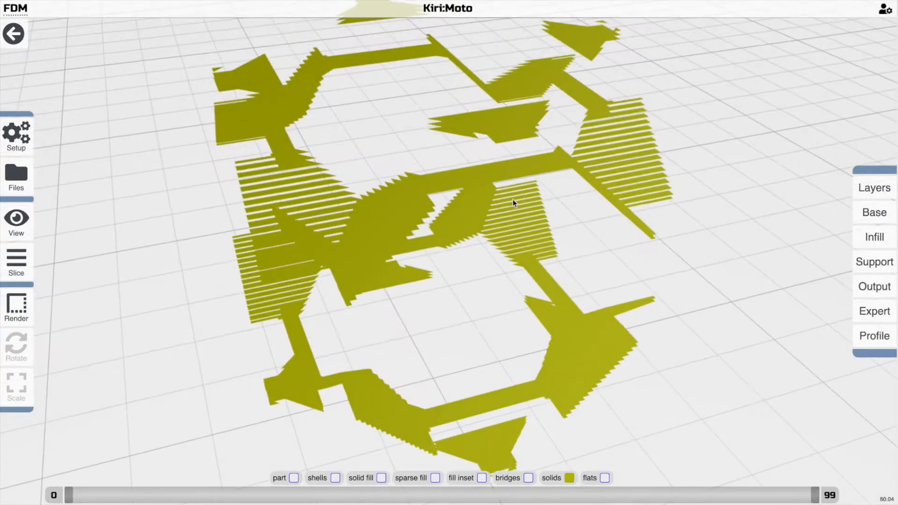
{"action": "left_click", "coordinate": [292, 479]}
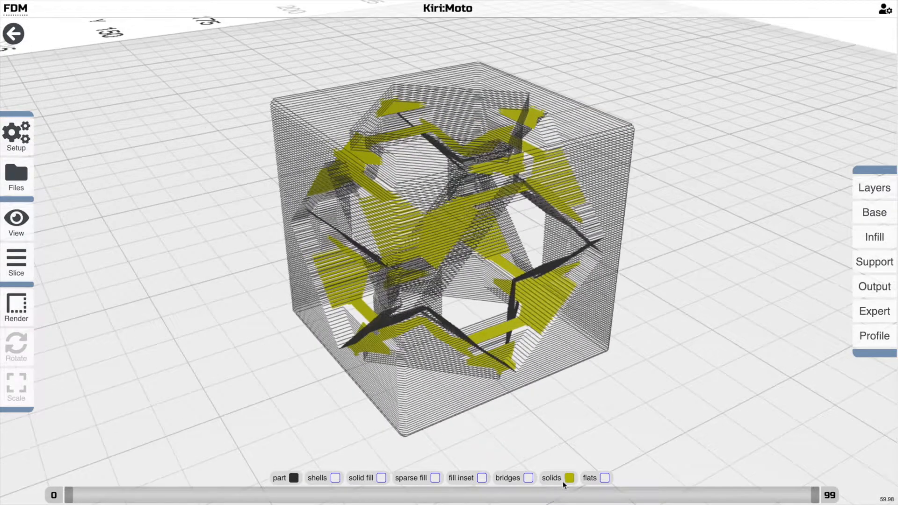
{"action": "left_click", "coordinate": [382, 478]}
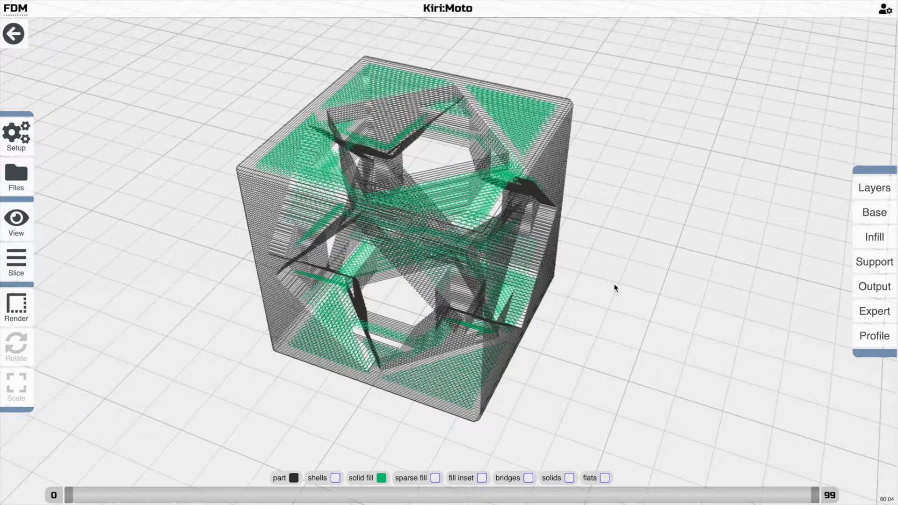
Open the Output and Expert settings, then cut the preview down to lower single layers
{"action": "left_click", "coordinate": [876, 299]}
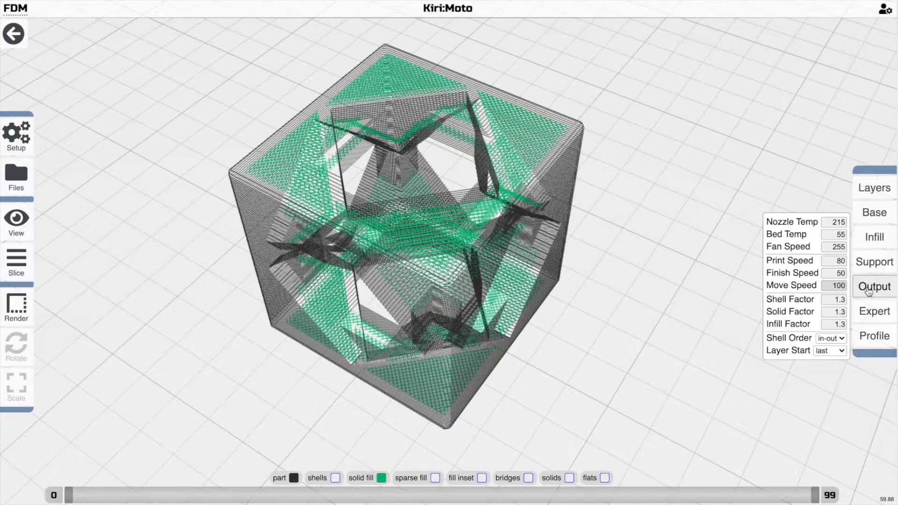
{"action": "left_click", "coordinate": [874, 311]}
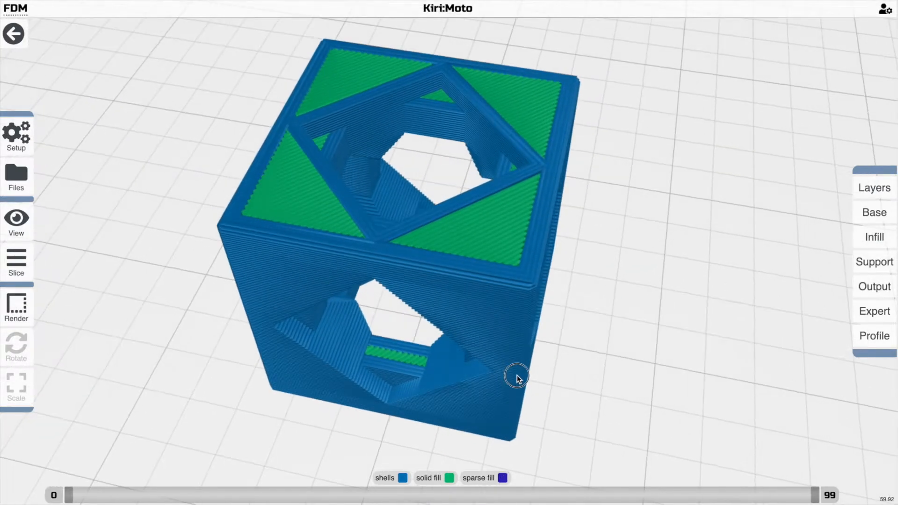
{"action": "left_click_drag", "start_coordinate": [818, 495], "coordinate": [722, 495]}
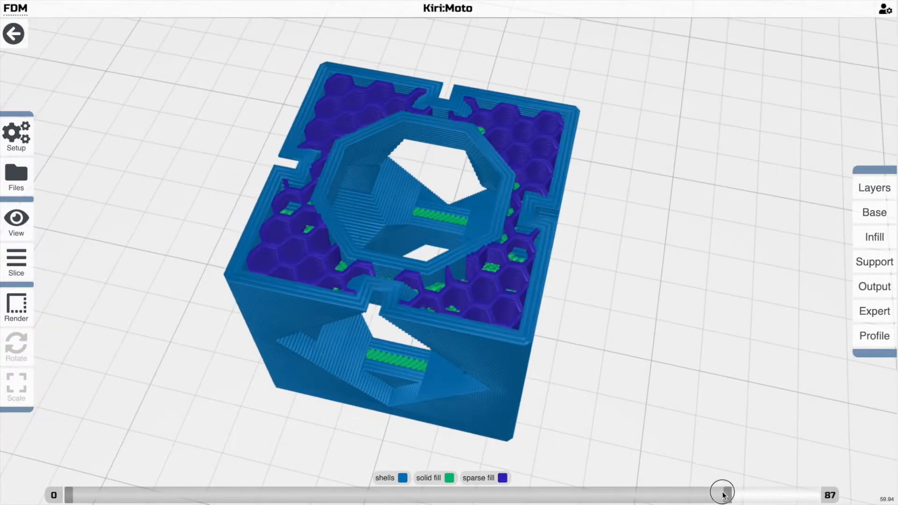
{"action": "left_click_drag", "start_coordinate": [722, 494], "coordinate": [615, 493]}
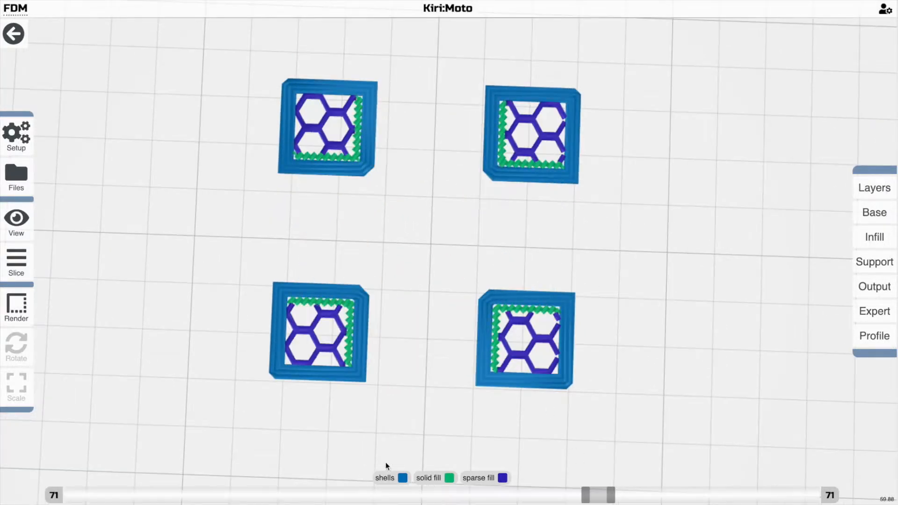
{"action": "left_click_drag", "start_coordinate": [592, 493], "coordinate": [498, 493]}
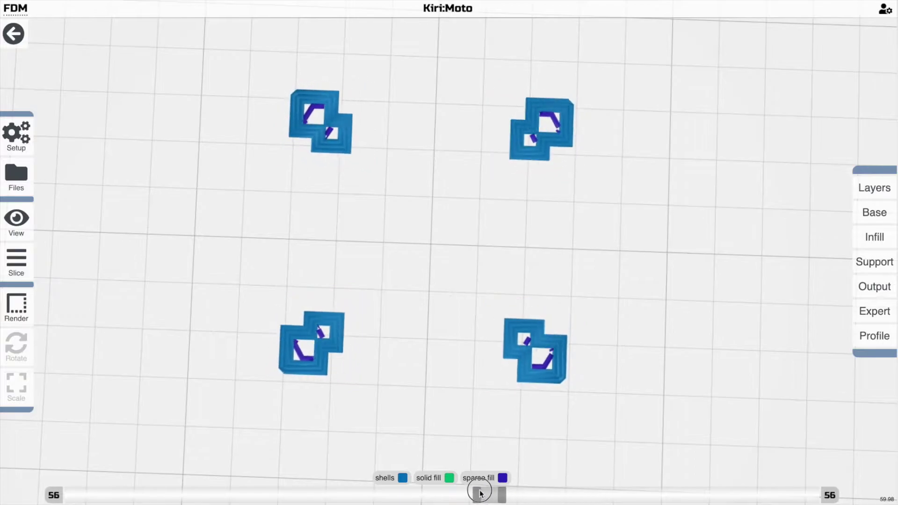
Step through single layers and layer bands while tilting the view to inspect fill
{"action": "left_click_drag", "start_coordinate": [480, 495], "coordinate": [632, 494]}
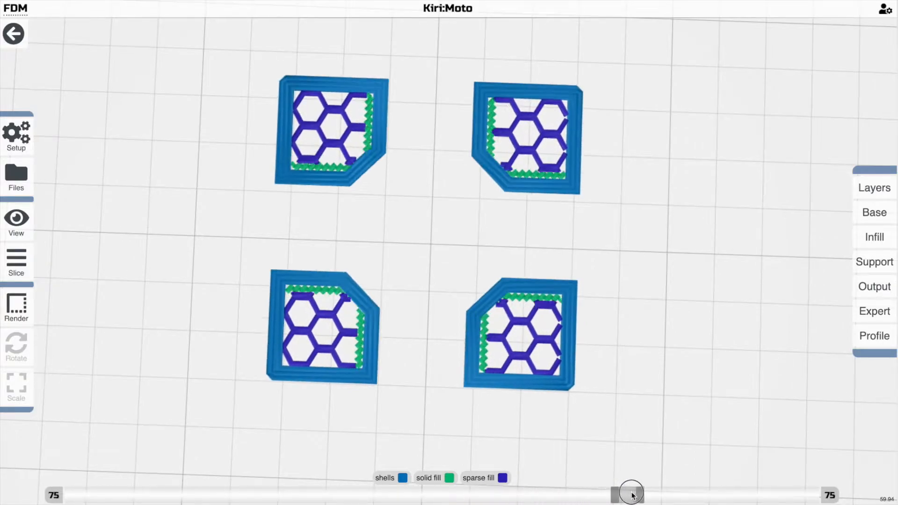
{"action": "left_click_drag", "start_coordinate": [630, 492], "coordinate": [618, 492]}
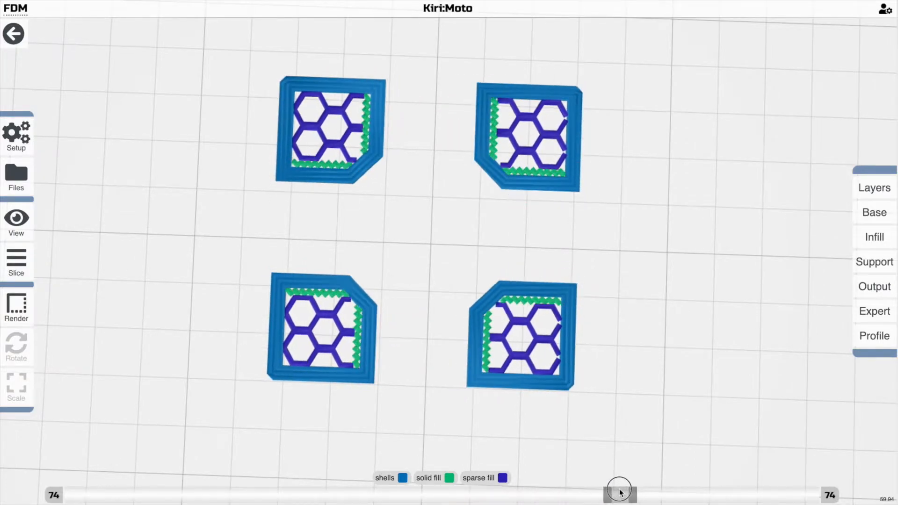
{"action": "left_click_drag", "start_coordinate": [618, 490], "coordinate": [650, 493]}
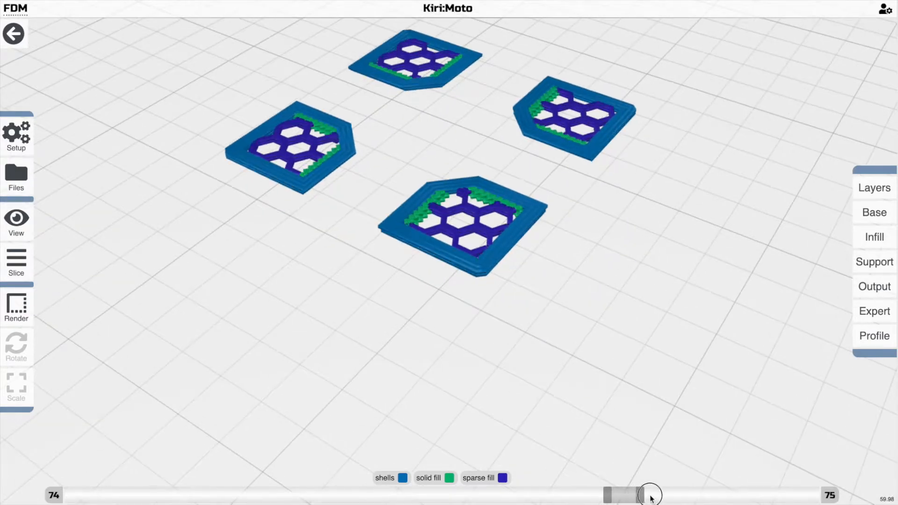
{"action": "left_click_drag", "start_coordinate": [648, 494], "coordinate": [558, 494]}
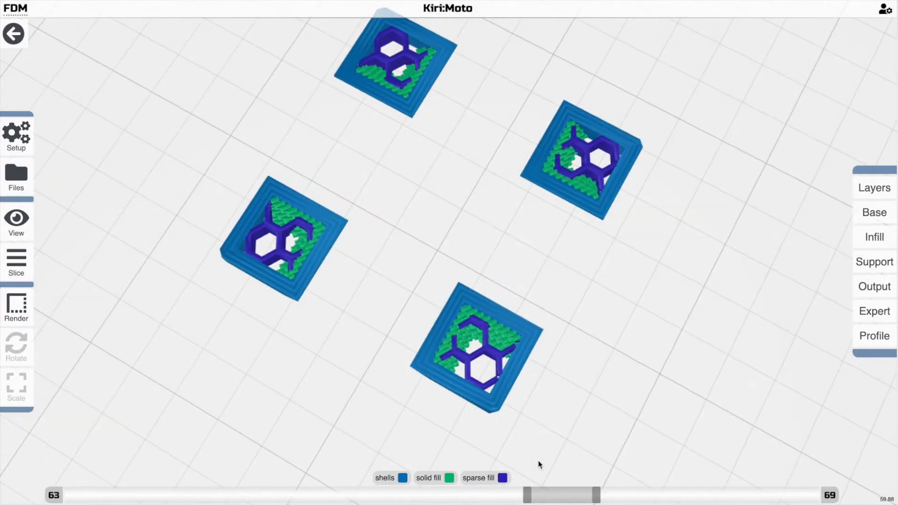
{"action": "left_click_drag", "start_coordinate": [560, 495], "coordinate": [505, 490]}
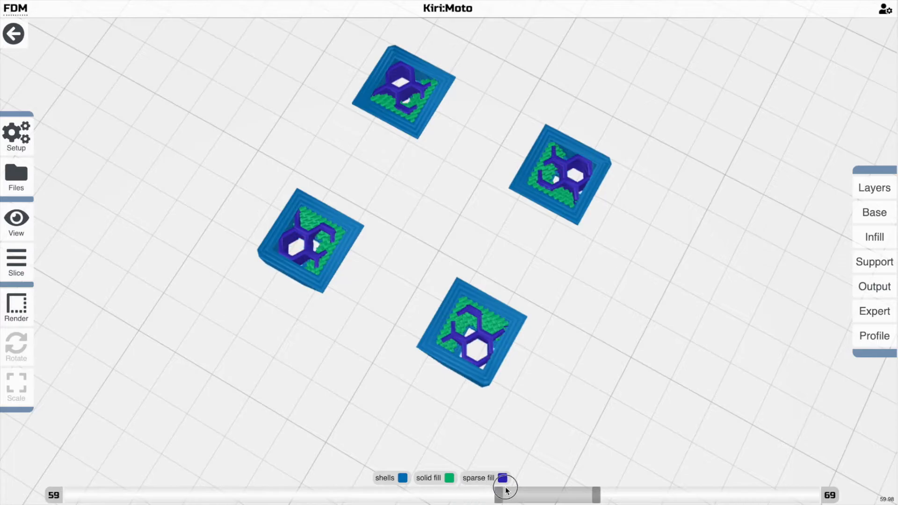
{"action": "left_click_drag", "start_coordinate": [506, 490], "coordinate": [567, 494]}
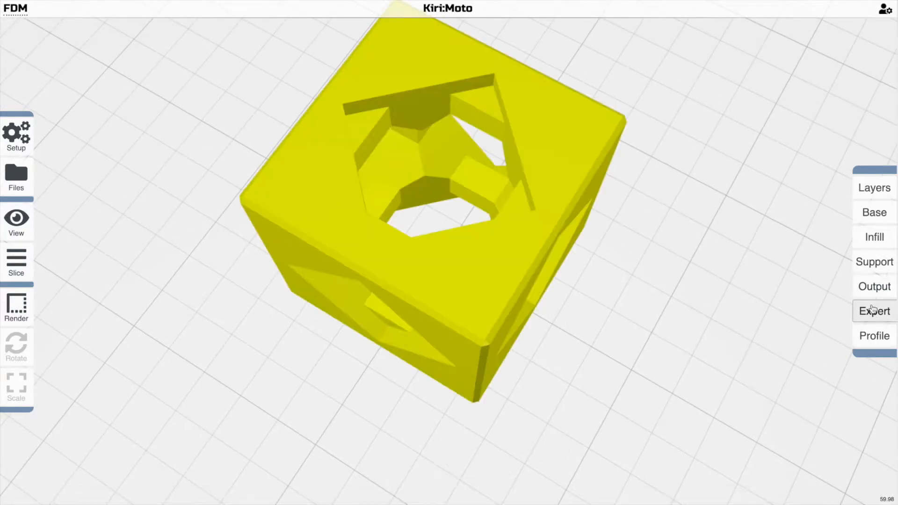
Review the Expert settings, re-slice the cube and show it up to layer 78
{"action": "left_click", "coordinate": [873, 312]}
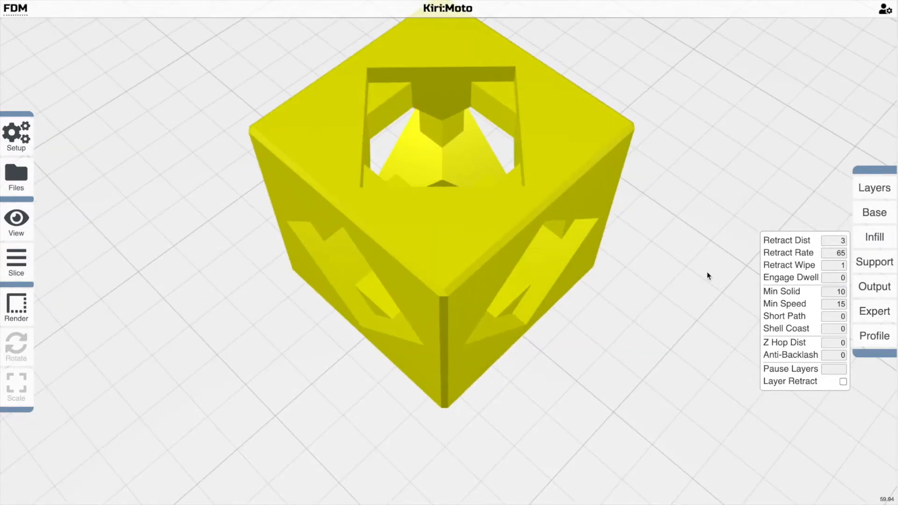
{"action": "left_click", "coordinate": [16, 260]}
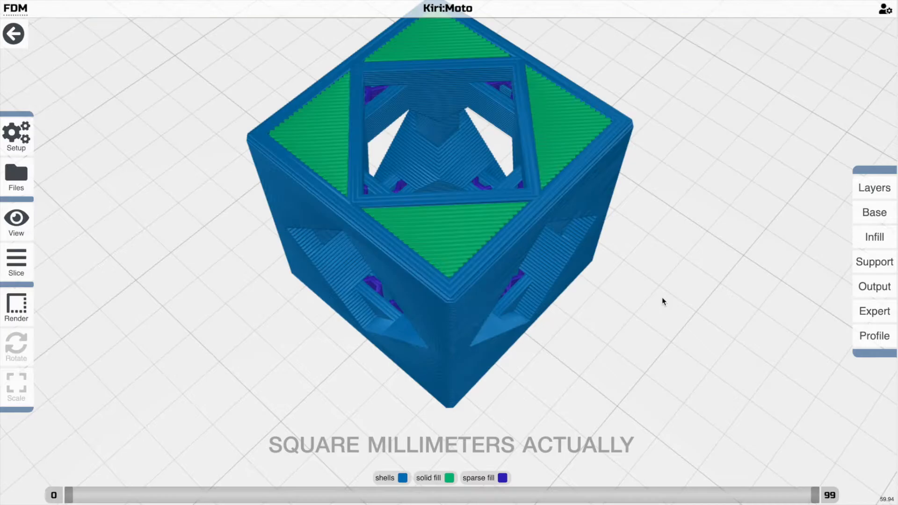
{"action": "left_click_drag", "start_coordinate": [827, 494], "coordinate": [653, 494]}
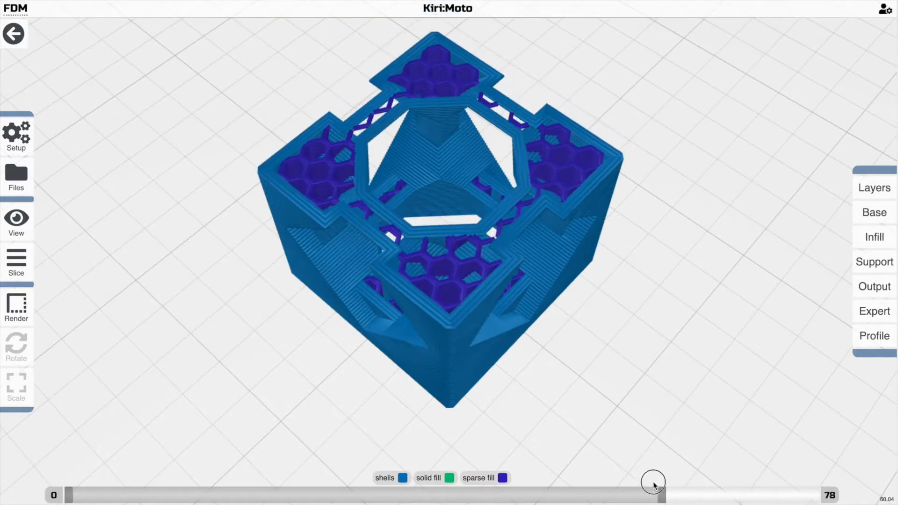
Move the visible top through layers 61, 68, 65, 62, then down to 37
{"action": "left_click_drag", "start_coordinate": [653, 482], "coordinate": [576, 482]}
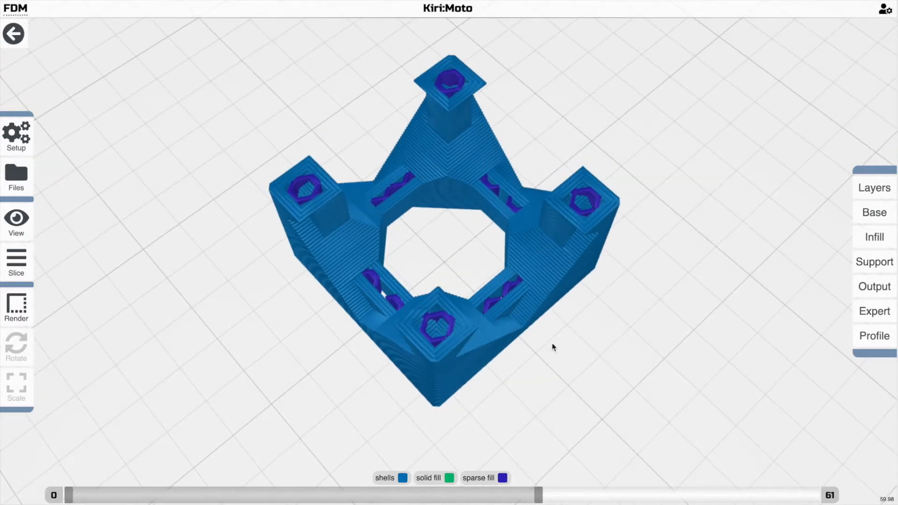
{"action": "left_click_drag", "start_coordinate": [552, 495], "coordinate": [590, 494]}
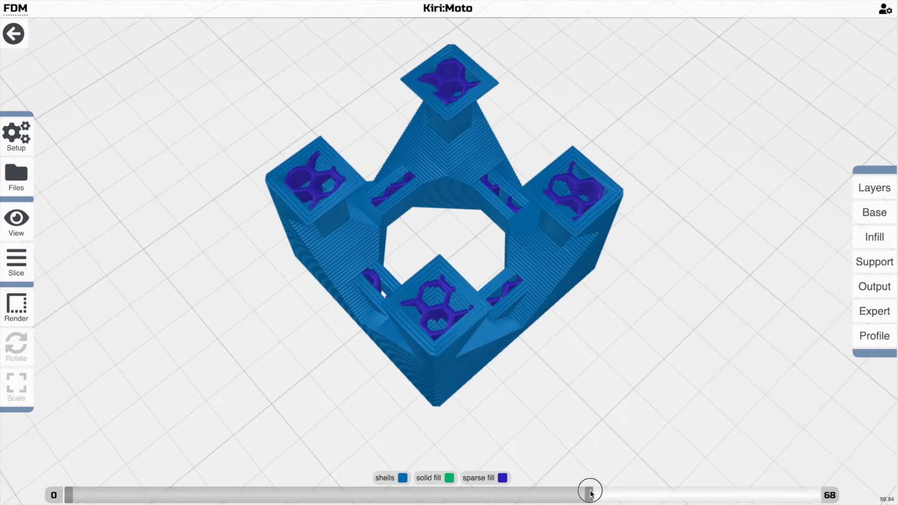
{"action": "left_click_drag", "start_coordinate": [589, 491], "coordinate": [569, 489]}
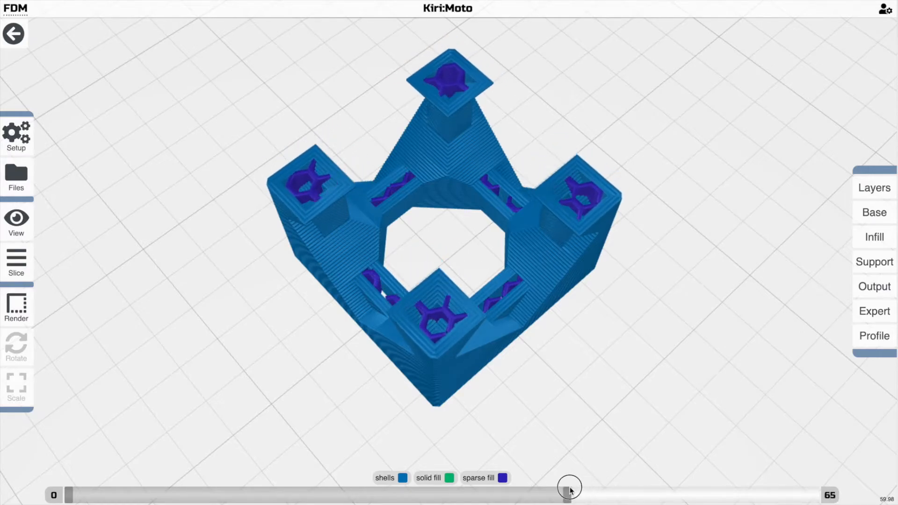
{"action": "left_click_drag", "start_coordinate": [570, 495], "coordinate": [544, 496]}
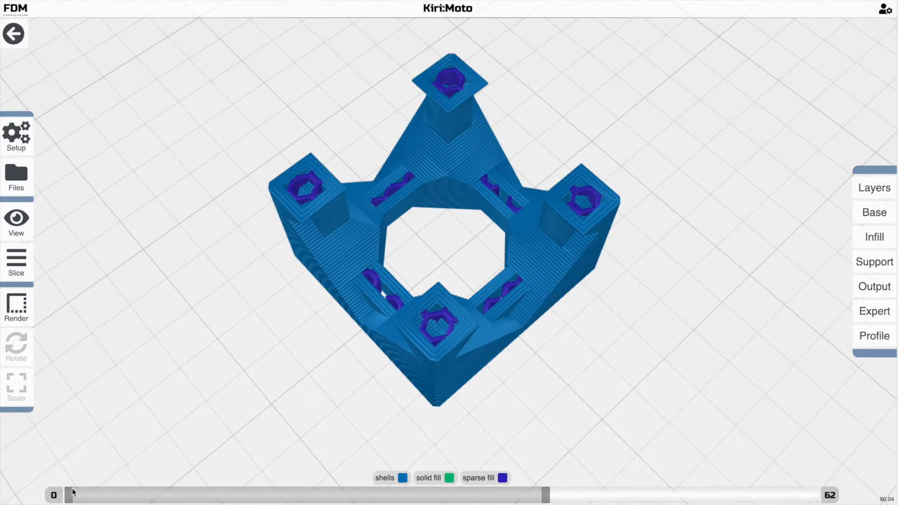
{"action": "left_click_drag", "start_coordinate": [73, 494], "coordinate": [353, 494]}
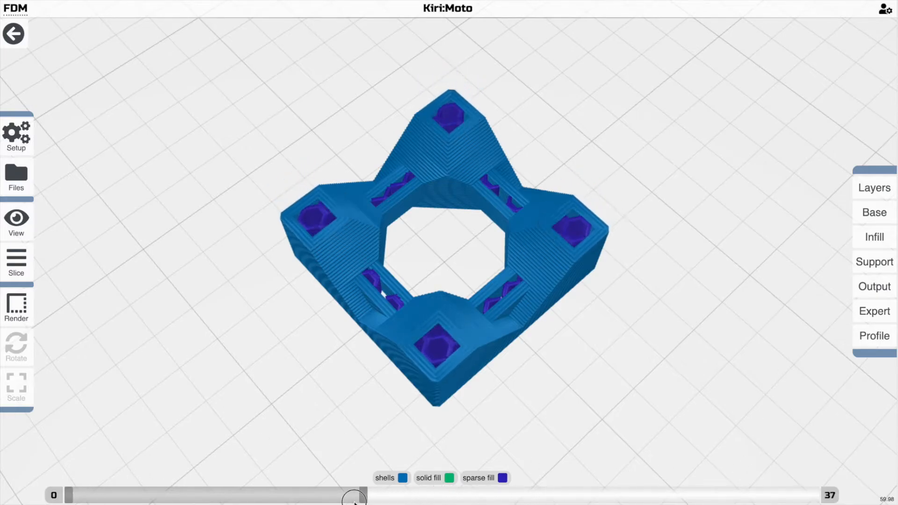
{"action": "left_click_drag", "start_coordinate": [355, 495], "coordinate": [86, 495]}
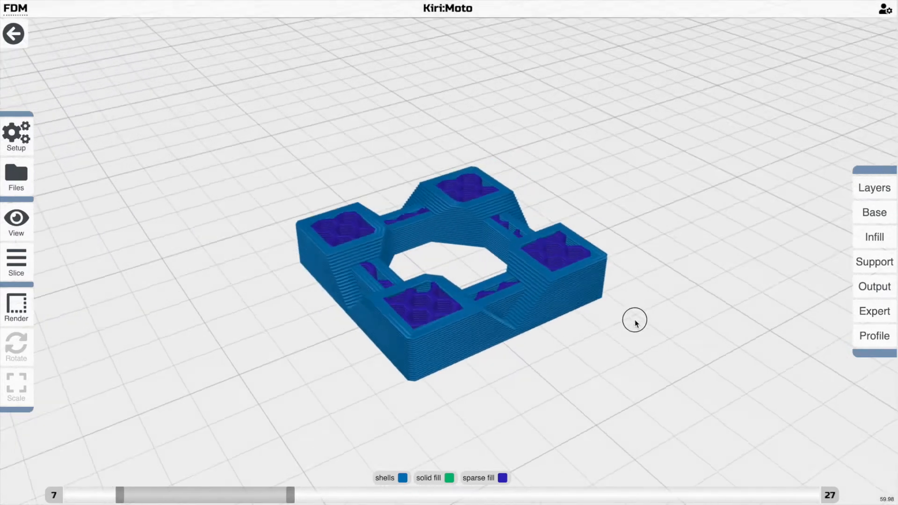
Open the Output and Expert settings and change the Min Solid threshold
{"action": "left_click", "coordinate": [873, 286]}
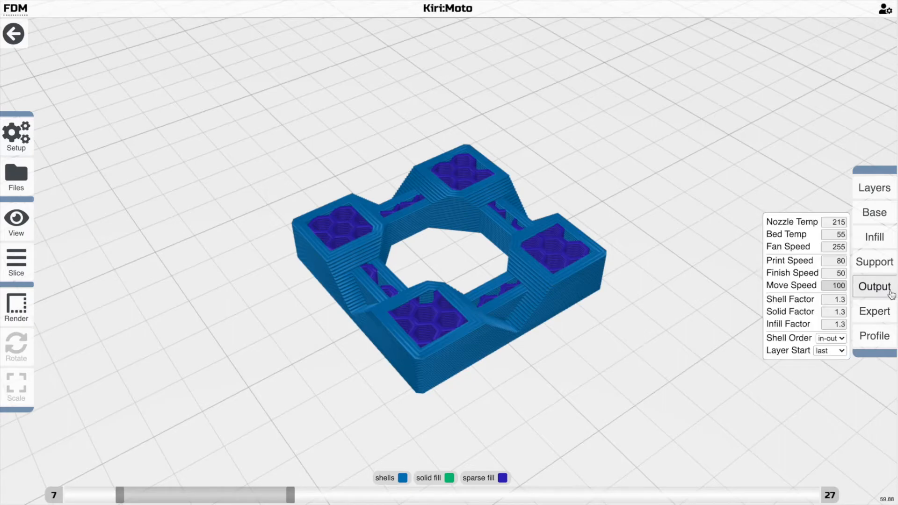
{"action": "left_click", "coordinate": [874, 311]}
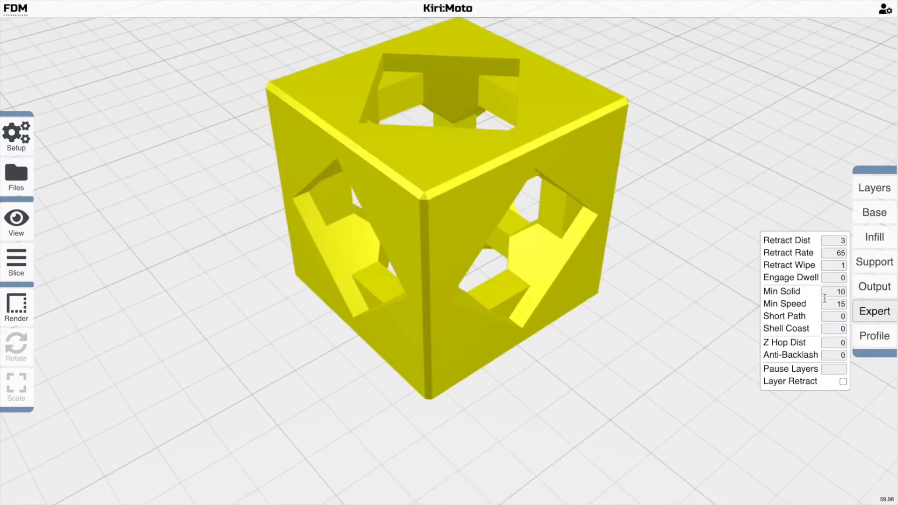
{"action": "left_click", "coordinate": [16, 264]}
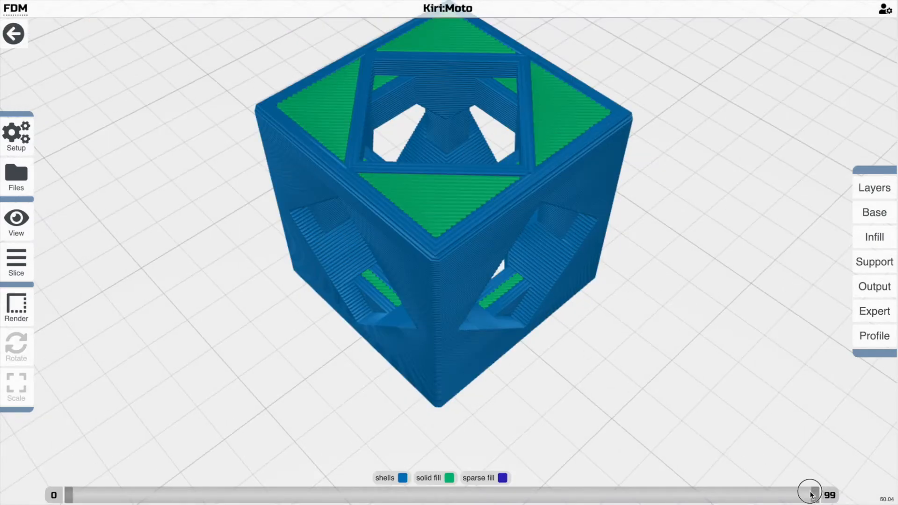
Raise the visible top from layer 75 through 78 and 87 to all layers
{"action": "left_click_drag", "start_coordinate": [811, 492], "coordinate": [627, 484]}
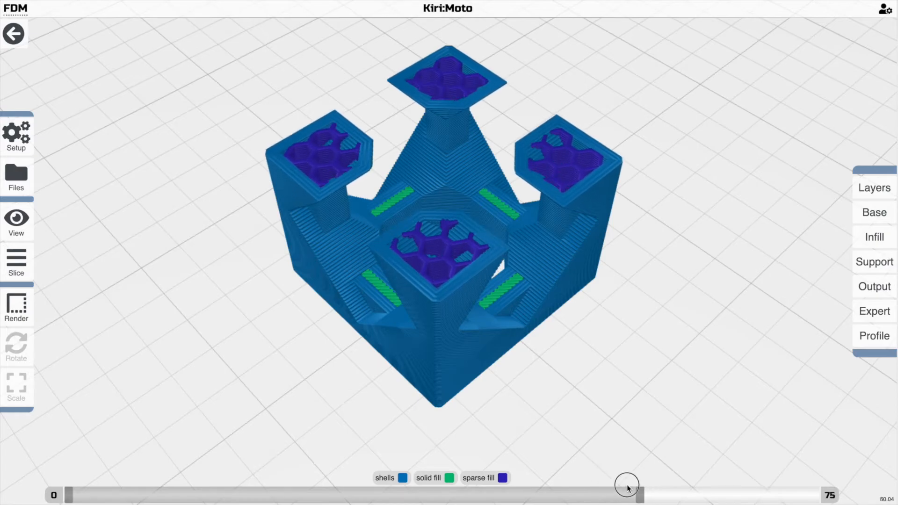
{"action": "left_click_drag", "start_coordinate": [627, 496], "coordinate": [662, 495]}
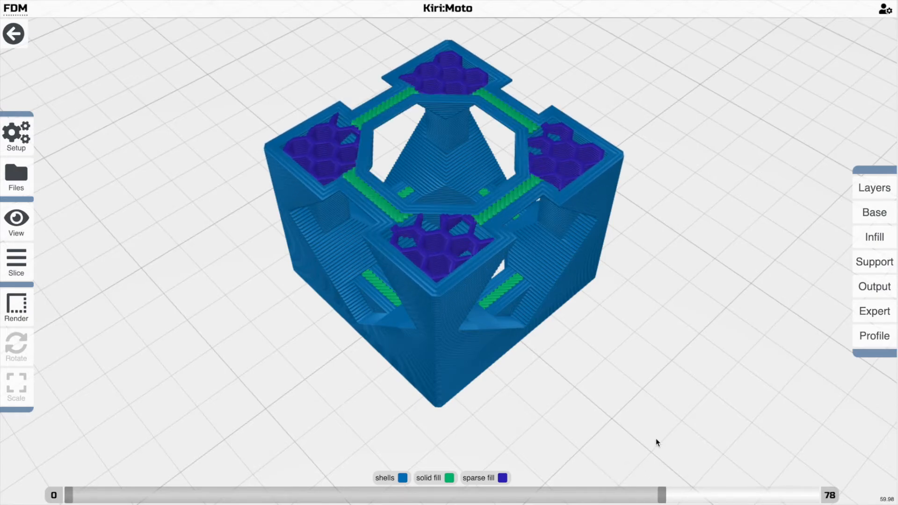
{"action": "left_click_drag", "start_coordinate": [664, 495], "coordinate": [730, 495]}
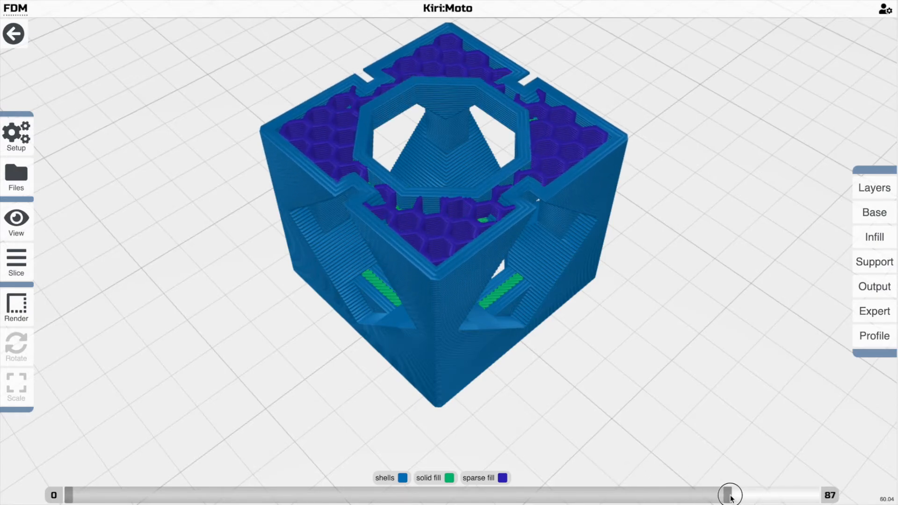
{"action": "left_click_drag", "start_coordinate": [730, 495], "coordinate": [825, 495]}
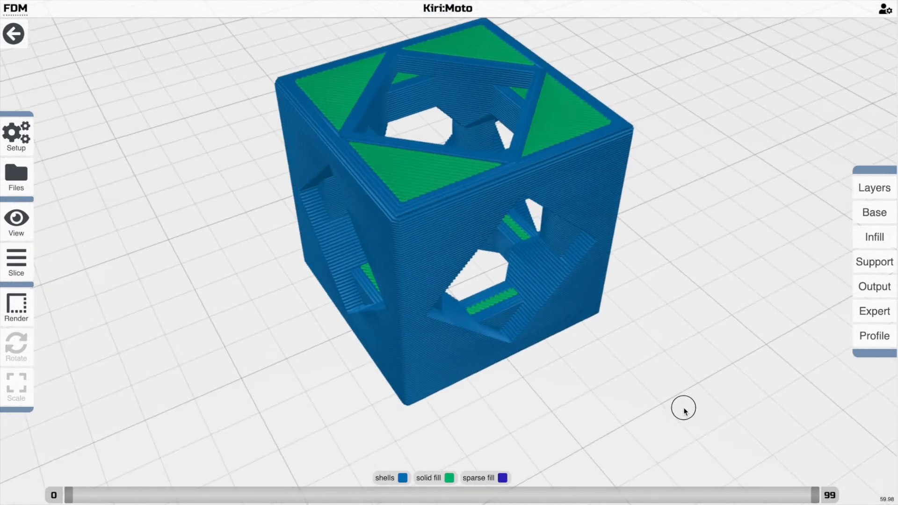
Return to the model, generate the toolpath preview and orbit around the cube
{"action": "left_click", "coordinate": [16, 307]}
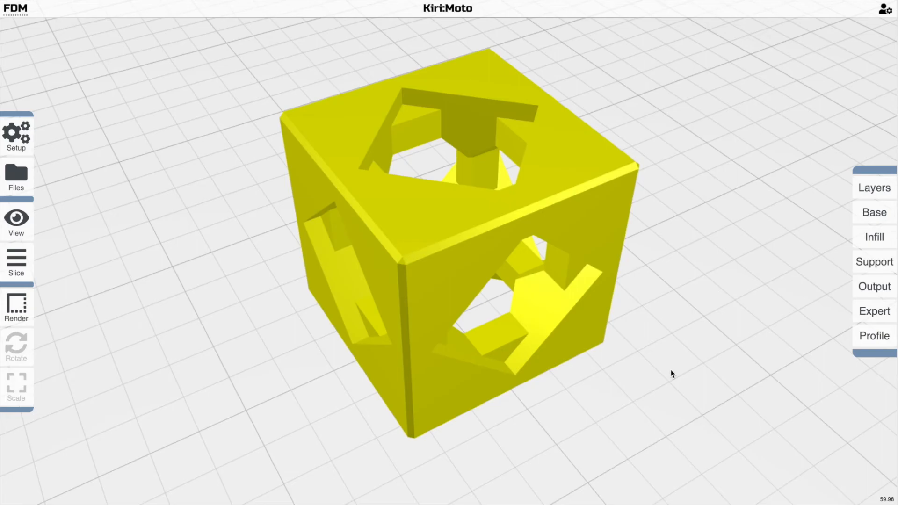
{"action": "left_click", "coordinate": [16, 261]}
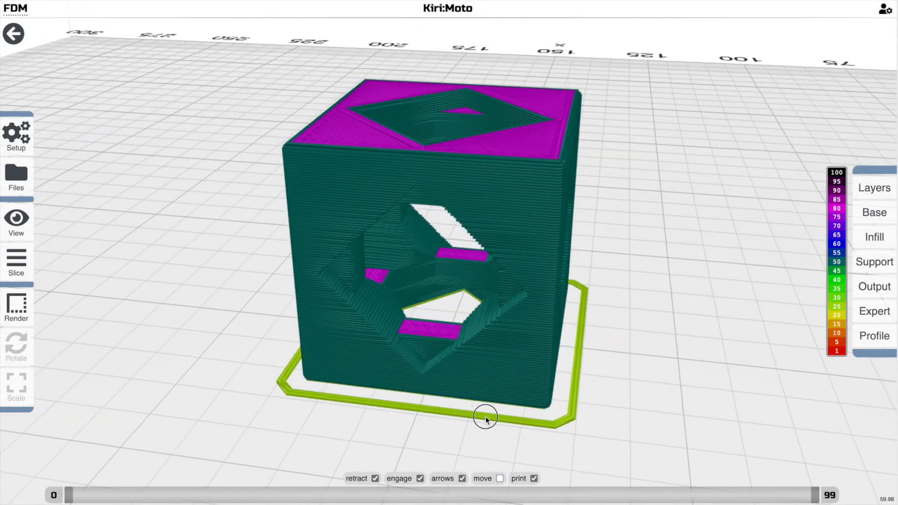
{"action": "left_click_drag", "start_coordinate": [485, 417], "coordinate": [659, 386]}
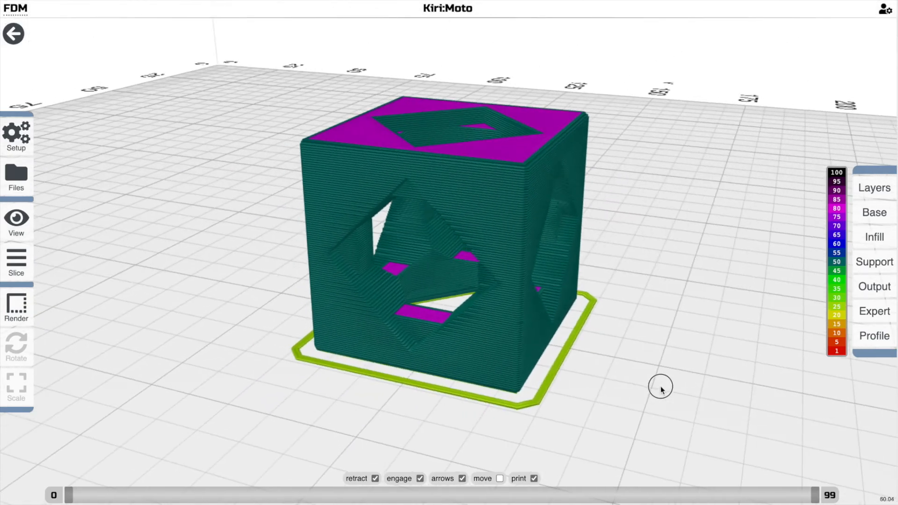